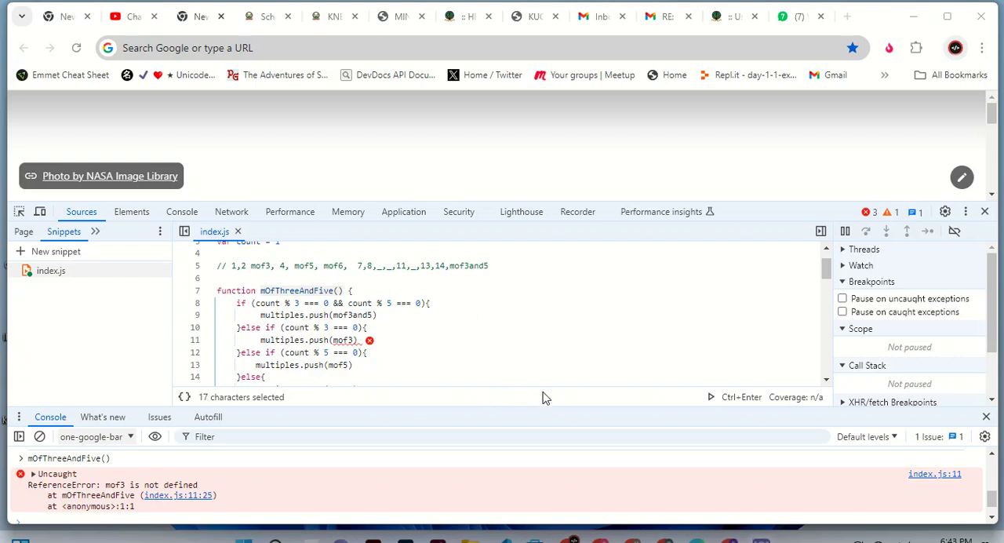
{"action": "mouse_move", "coordinate": [508, 533]}
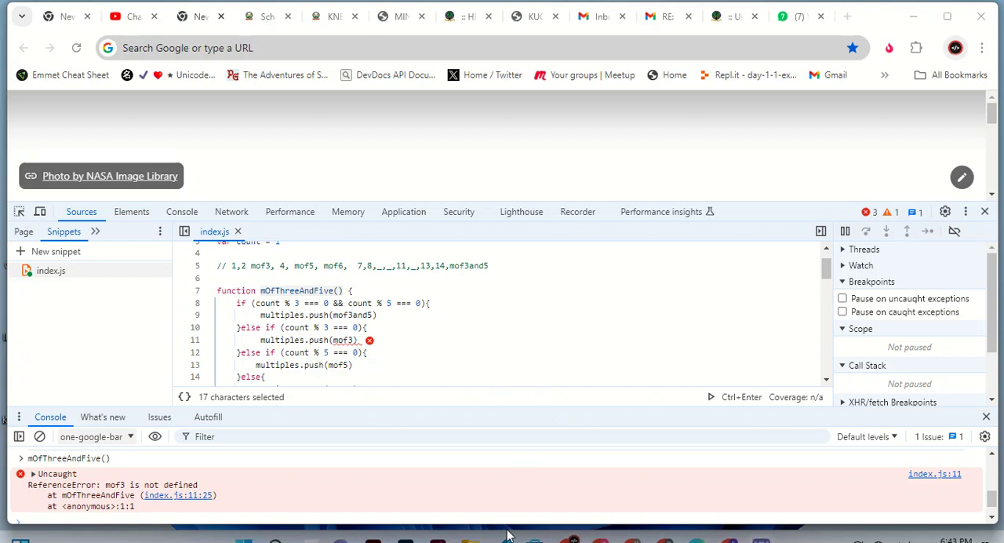
{"action": "mouse_move", "coordinate": [282, 355]}
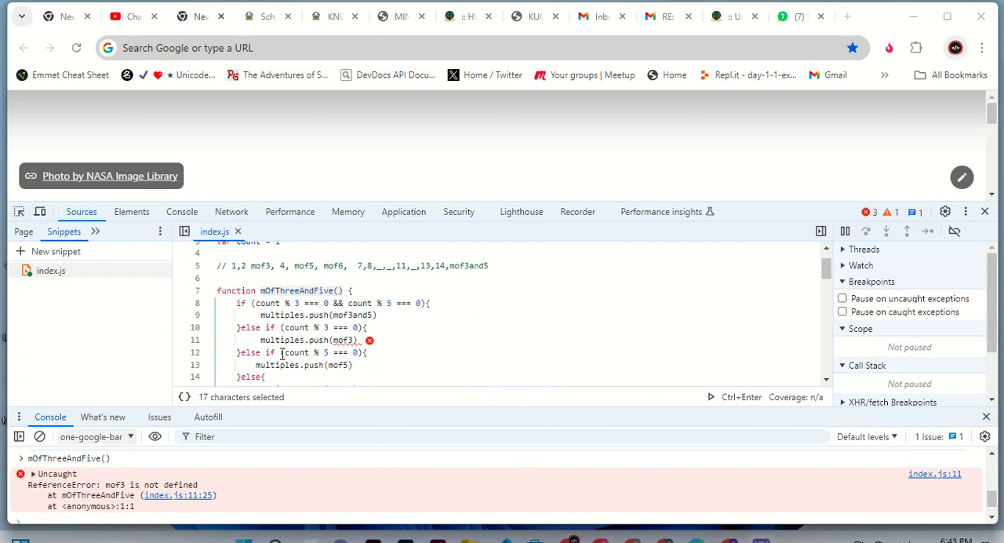
{"action": "mouse_move", "coordinate": [306, 346]}
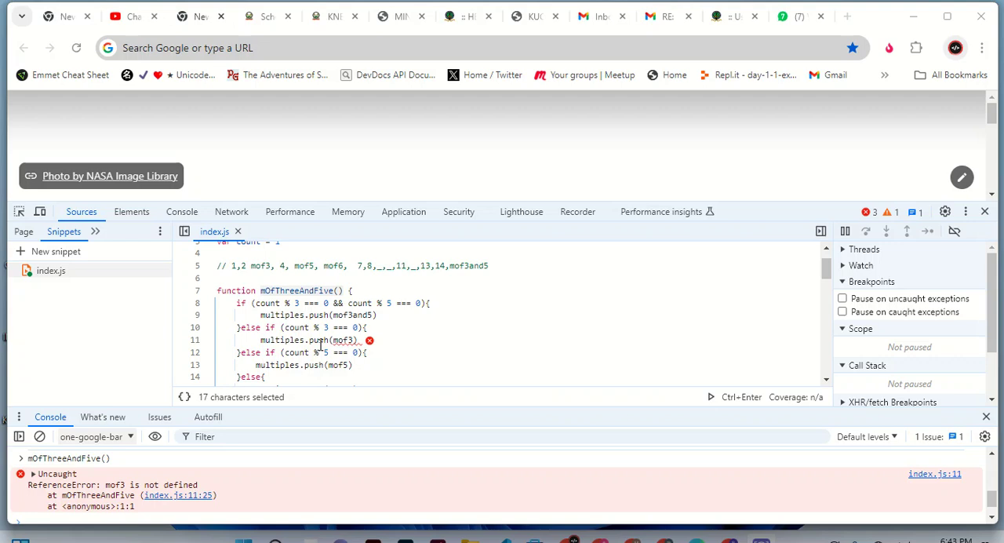
{"action": "mouse_move", "coordinate": [379, 348]}
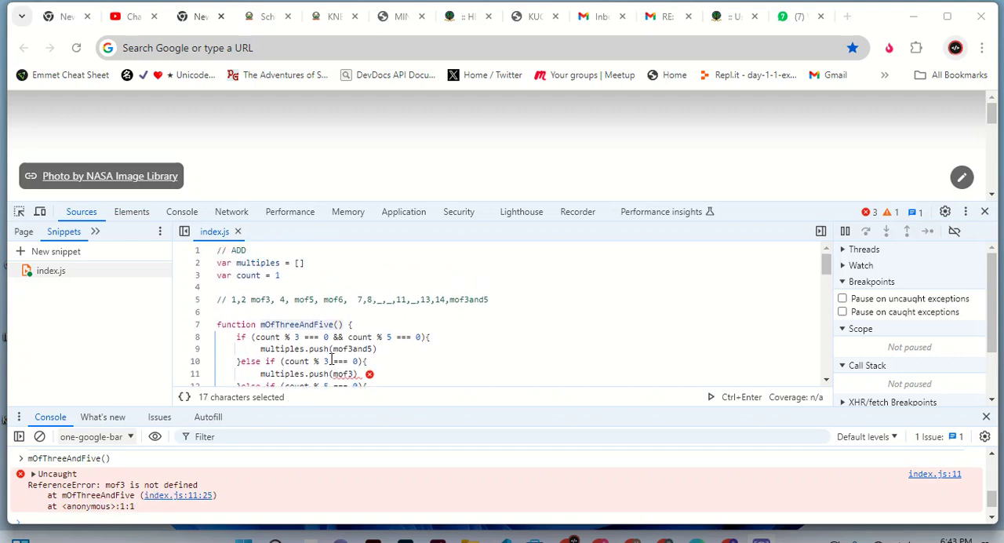
Step: Quote the mof3and5, mof3 and mof5 labels in the push calls, save and rerun the snippet
{"action": "scroll", "scroll_direction": "down", "scroll_amount": 3}
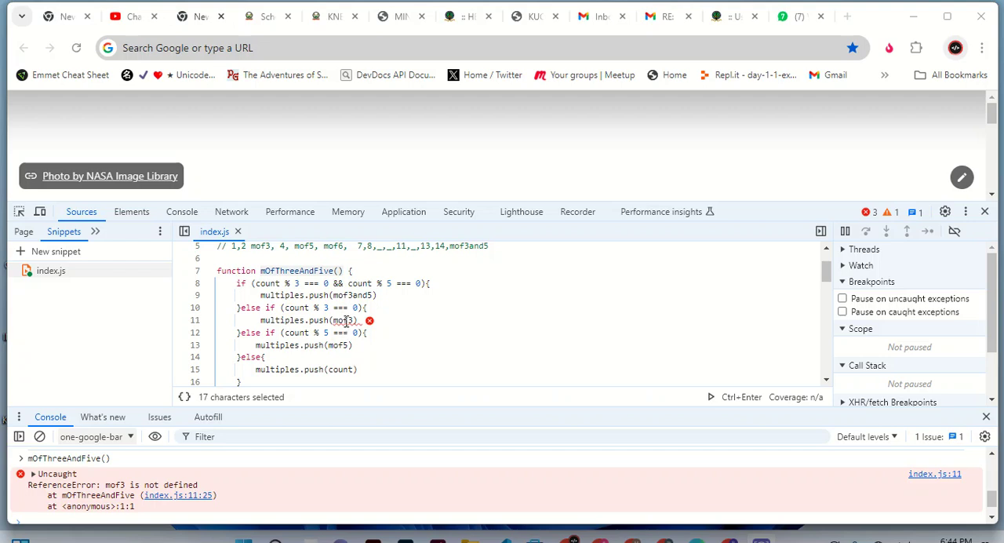
{"action": "mouse_move", "coordinate": [345, 320]}
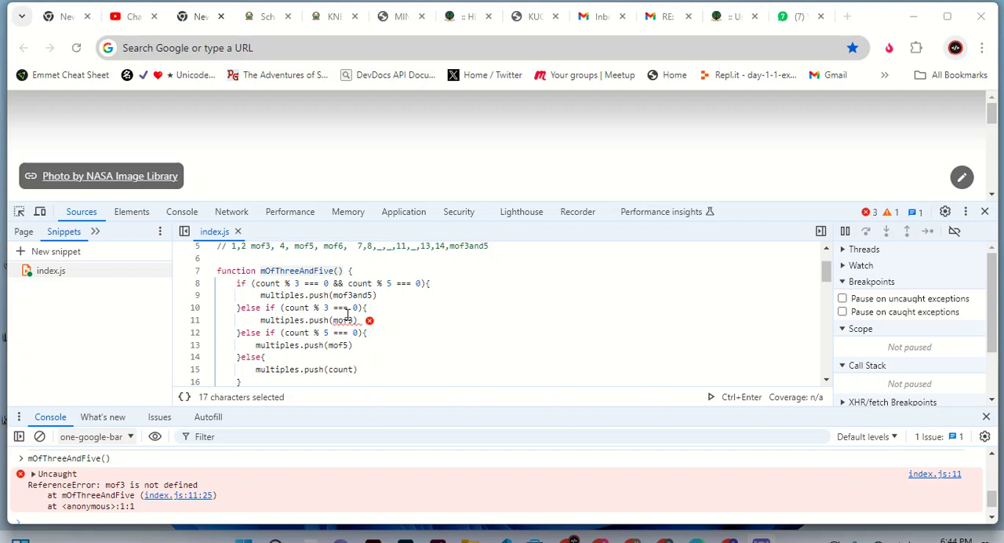
{"action": "left_click", "coordinate": [336, 320]}
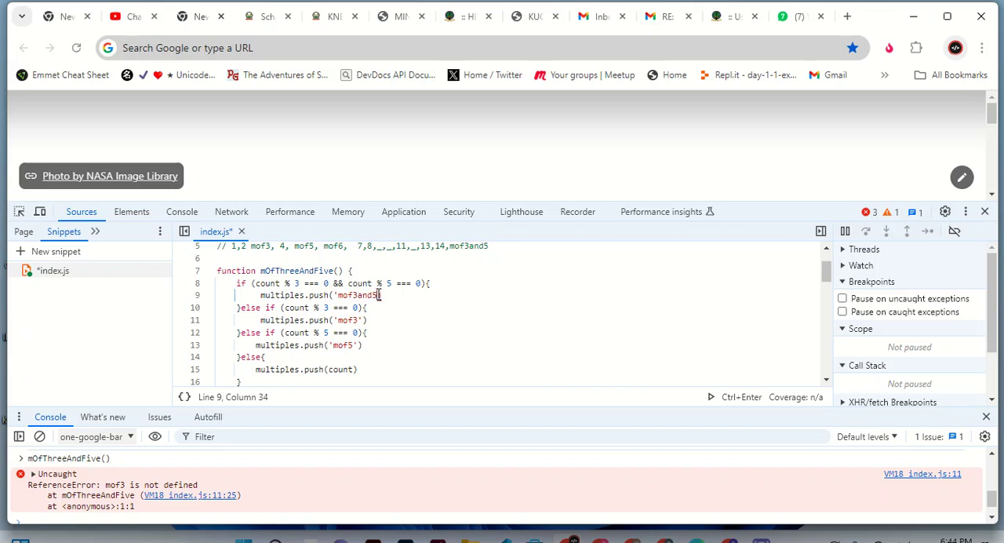
{"action": "type", "text": "5"}
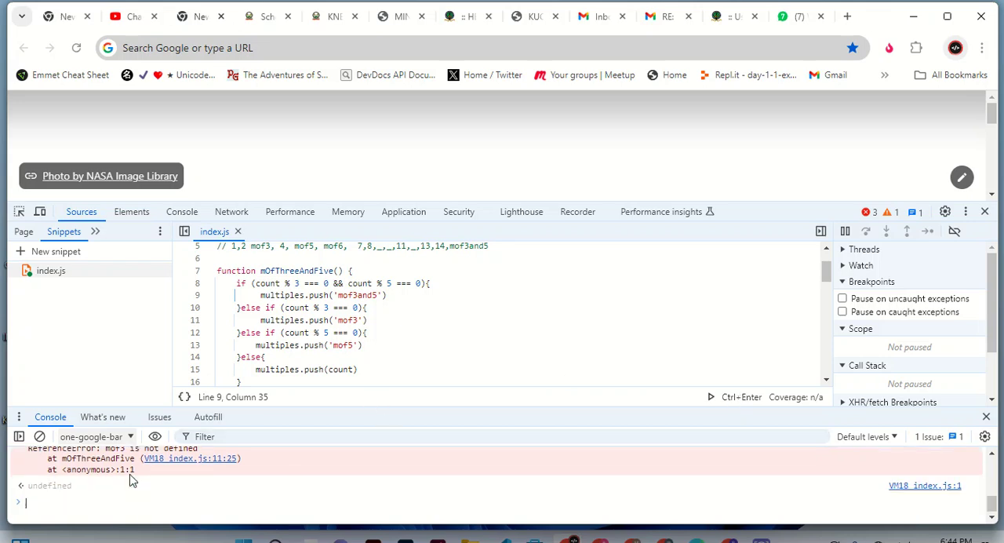
Step: Call mOfThreeAndFive() repeatedly in the Console until the array grows to 13 items ending 11, 'mof3', 13
{"action": "left_click", "coordinate": [39, 436]}
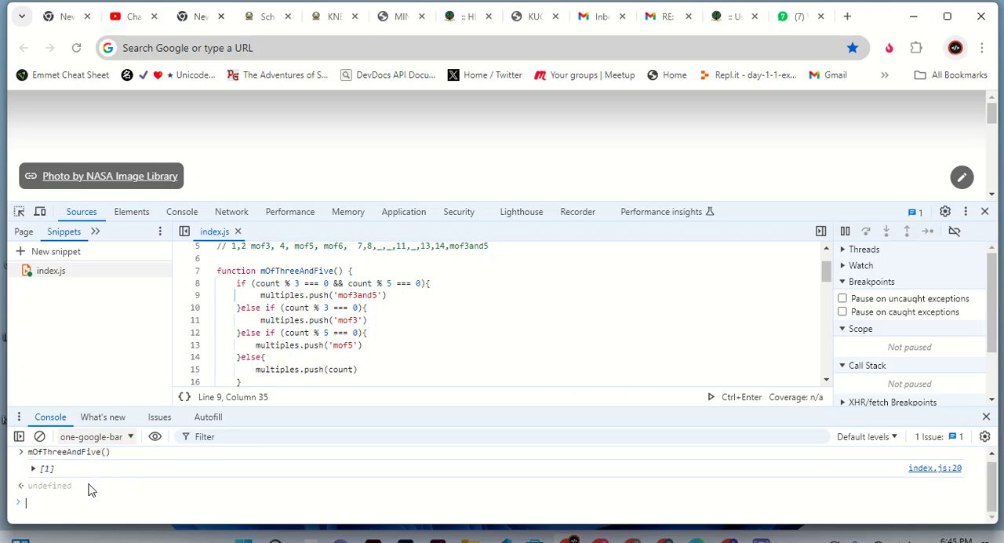
{"action": "type", "text": "mOfThreeAndFive()"}
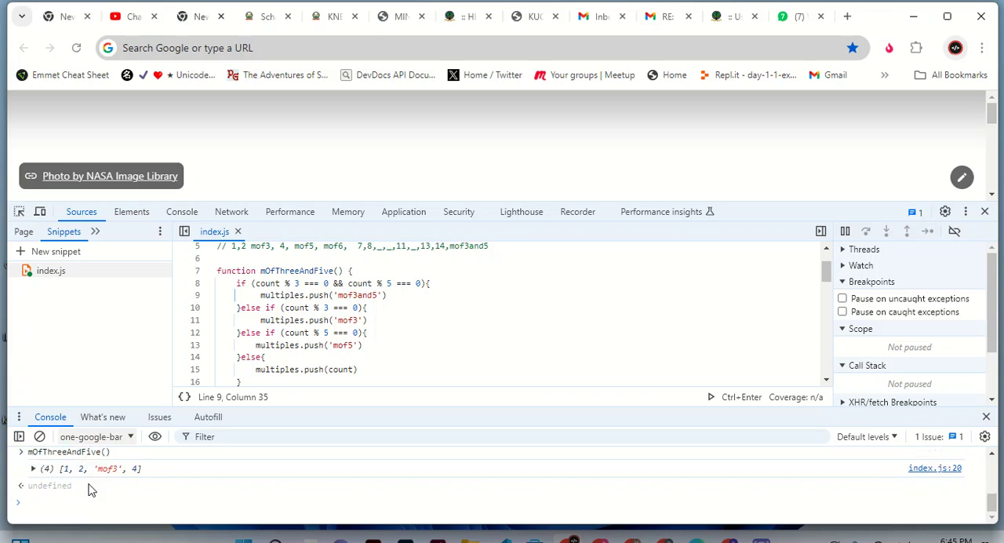
{"action": "type", "text": "mOfThreeAndFive()"}
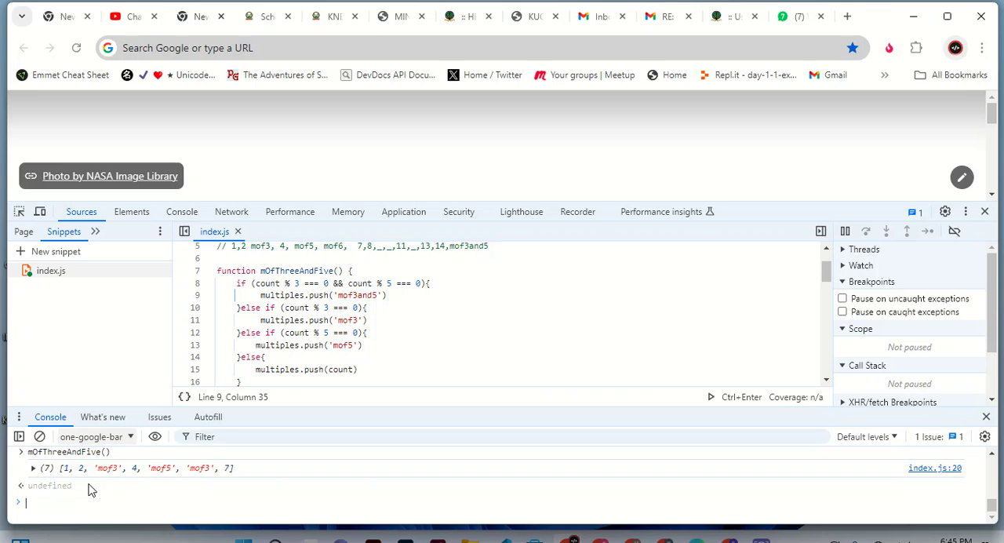
{"action": "type", "text": "mOfThreeAndFive()"}
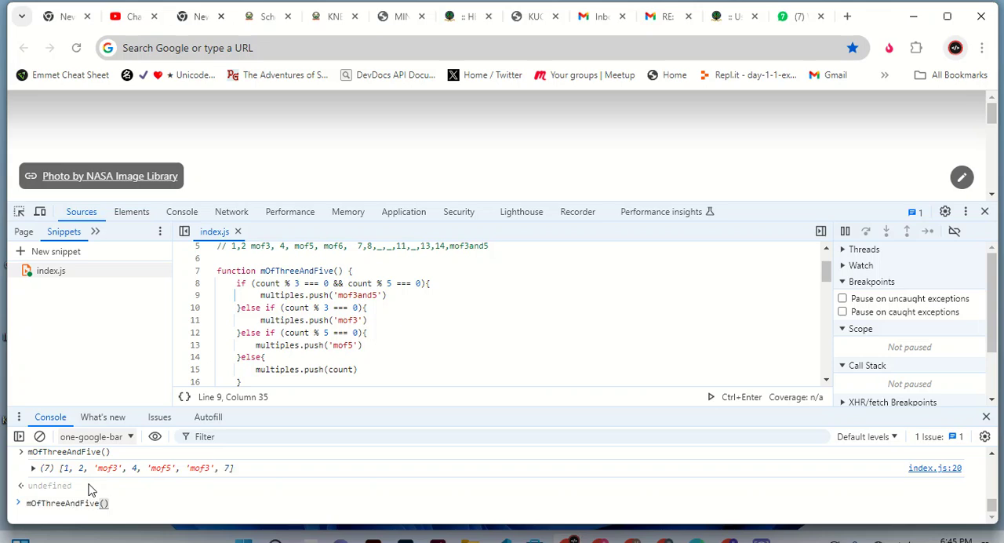
{"action": "type", "text": "v"}
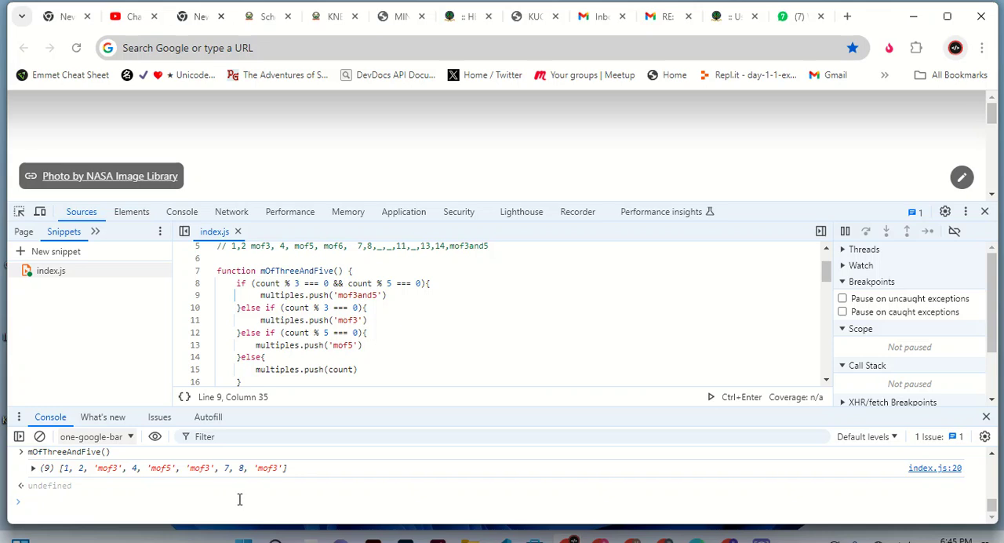
{"action": "type", "text": "mOfThreeAndFive()"}
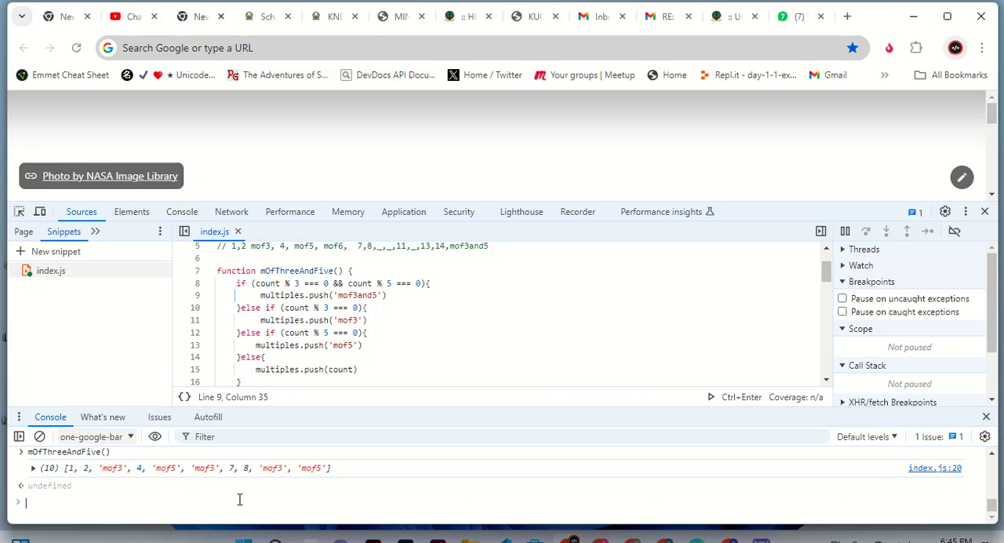
{"action": "type", "text": "mOfThreeAndFive()"}
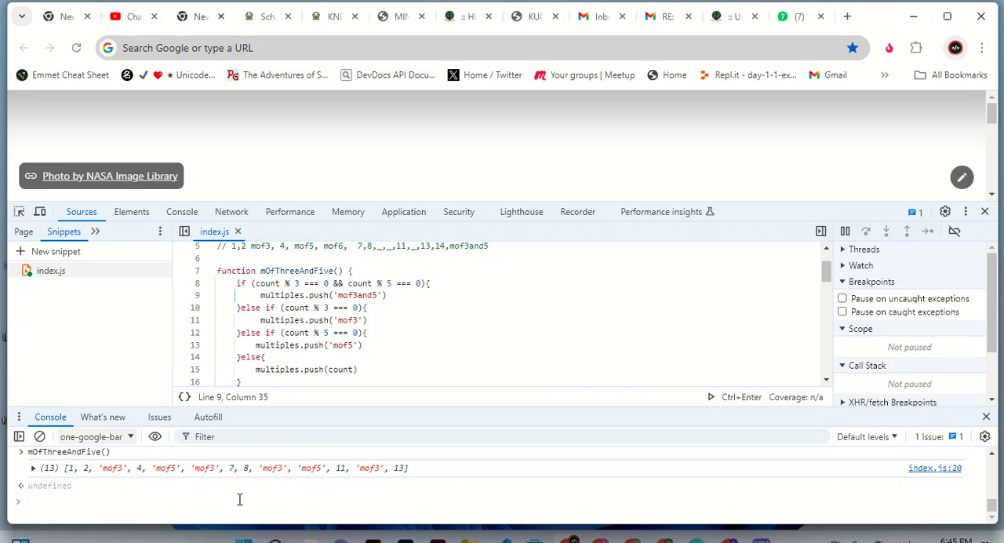
{"action": "type", "text": "mOfThreeAndFive()"}
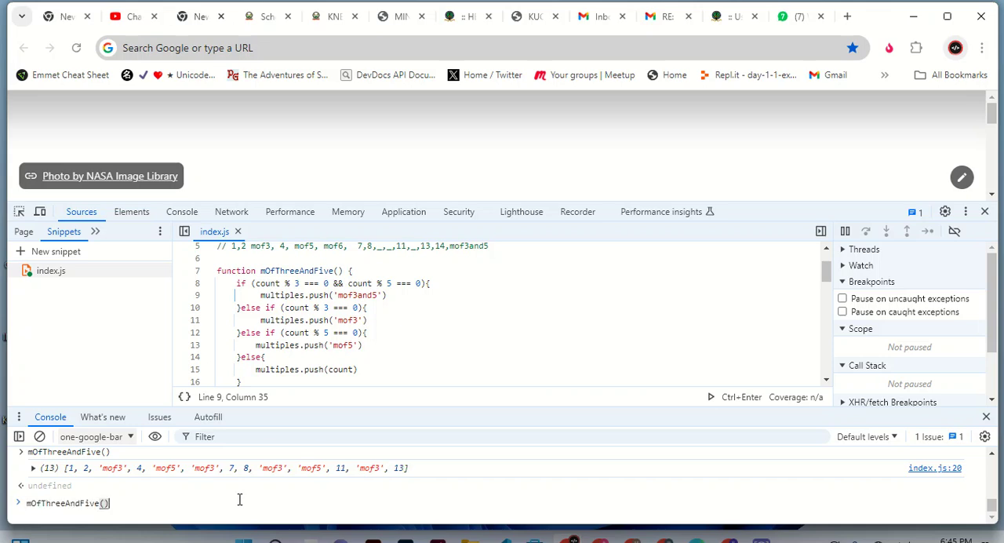